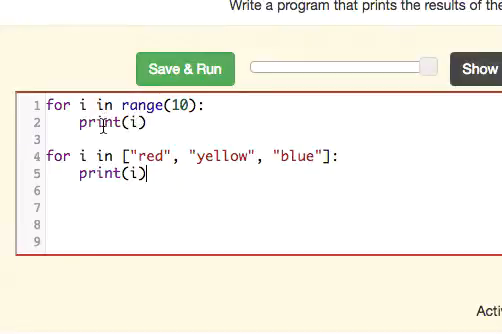
# - Delete the colour-list loop, keeping only the range(10) loop that prints i
pyautogui.press('enter')
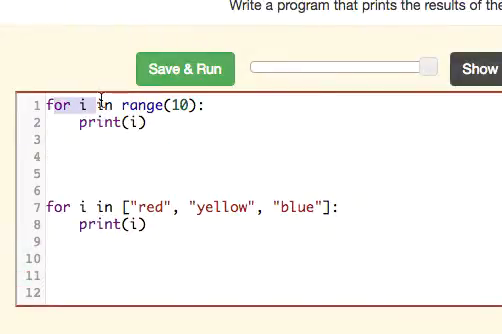
pyautogui.doubleClick(180, 104)
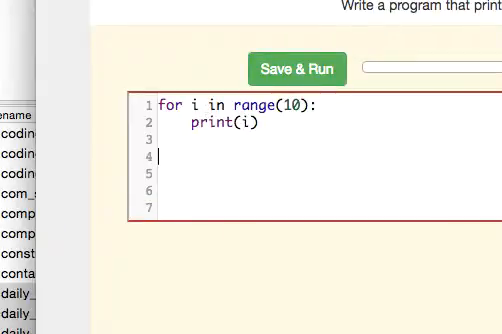
# - Add a line i = 0 below the loop, then change it to i = 1
pyautogui.write('i')
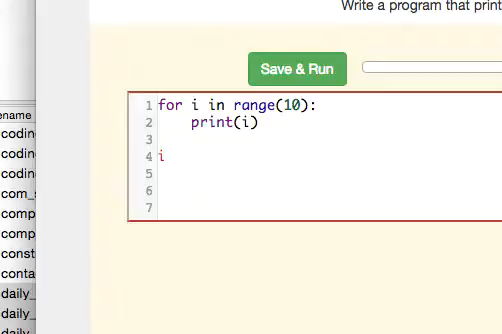
pyautogui.write('= 0')
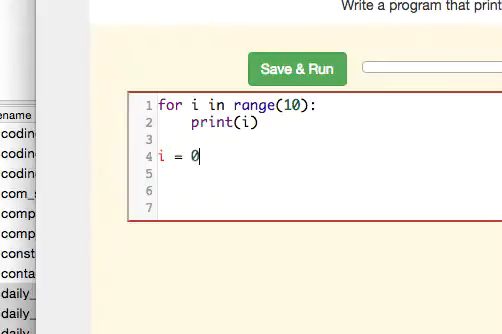
pyautogui.moveTo(232, 152)
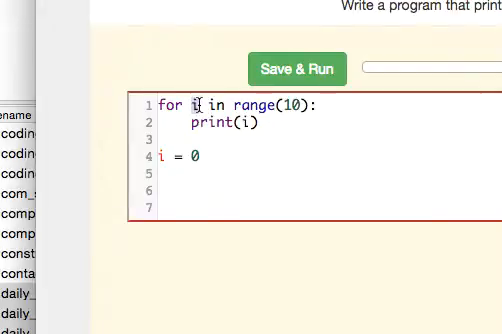
pyautogui.write('1')
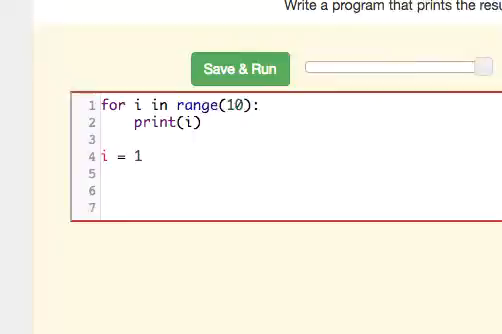
# - Delete the i = 1 line and leave a blank line above the range(10) loop
pyautogui.click(236, 68)
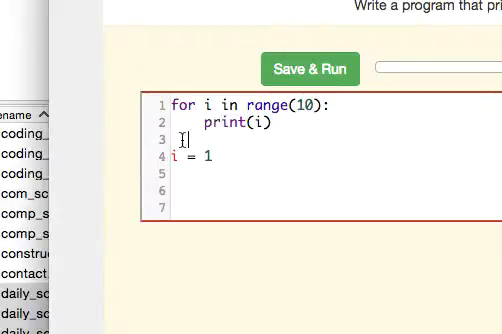
pyautogui.click(200, 160)
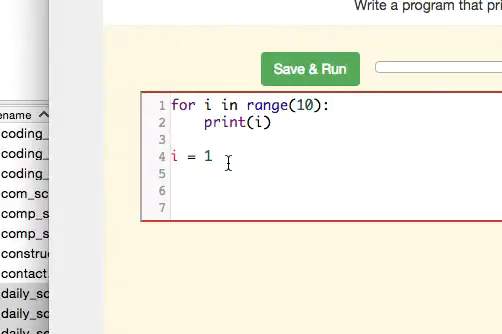
pyautogui.press('Backspace')
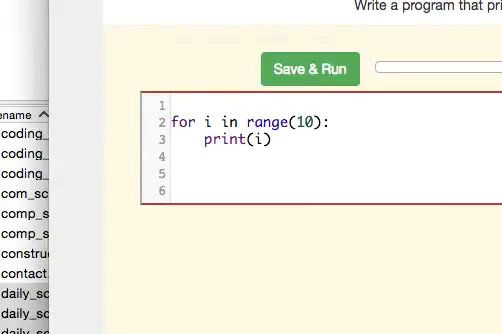
# - Write num = 0 on the top line above the loop
pyautogui.click(172, 106)
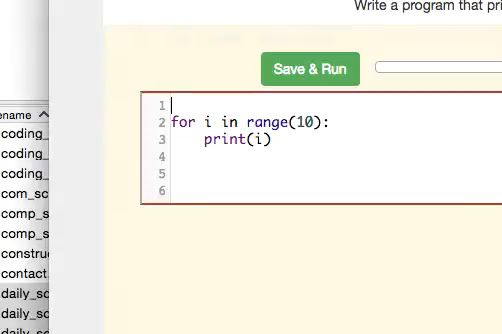
pyautogui.write('num')
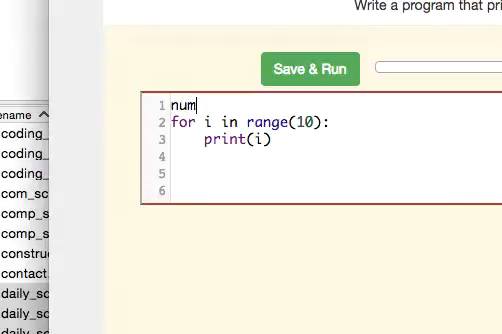
pyautogui.write('= 0')
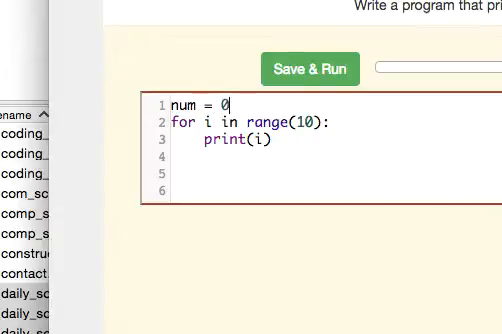
pyautogui.press('Enter')
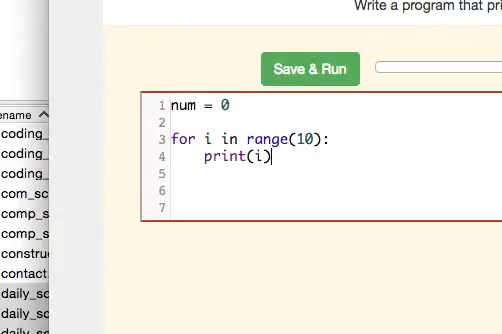
# - Replace print(i) with num = num + i and print(num) after the loop
pyautogui.press('Backspace')
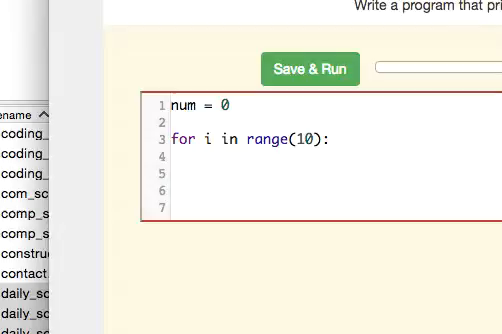
pyautogui.write('num')
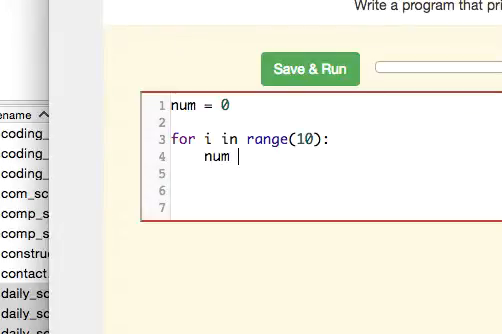
pyautogui.write('= num')
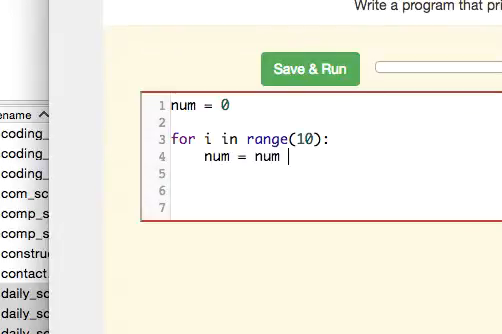
pyautogui.write('+ i')
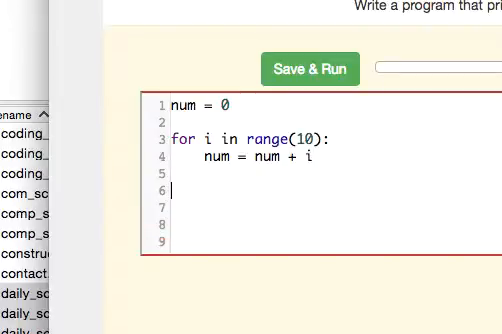
pyautogui.write('print(num)')
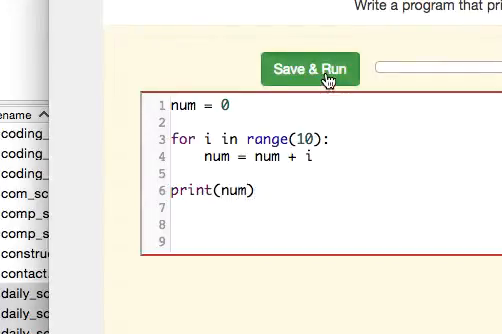
pyautogui.moveTo(290, 140)
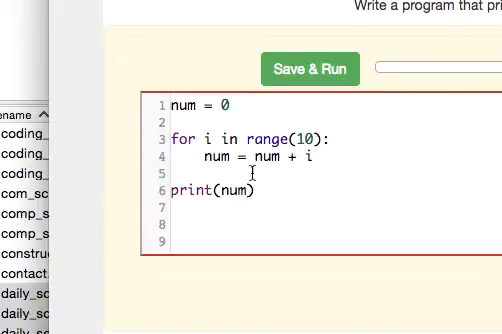
pyautogui.doubleClick(196, 154)
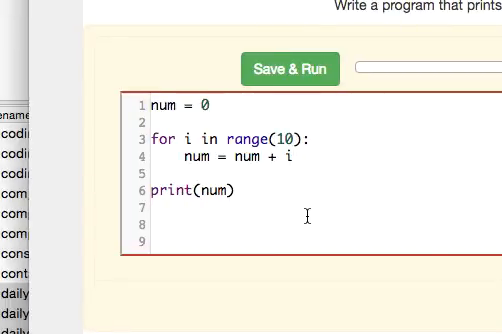
pyautogui.click(168, 210)
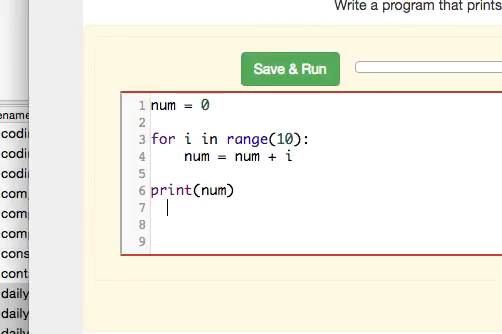